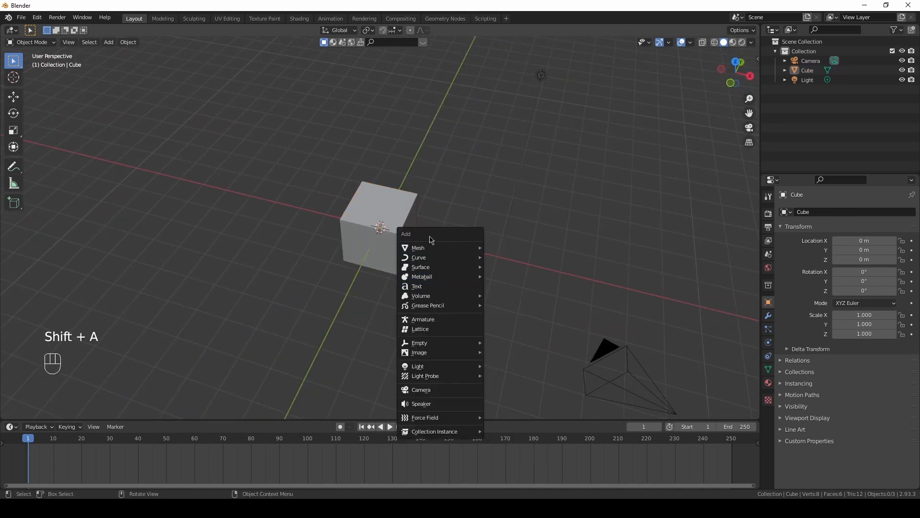
Add a Text object and move it along X to the right of the cube.
{"action": "left_click", "coordinate": [416, 285]}
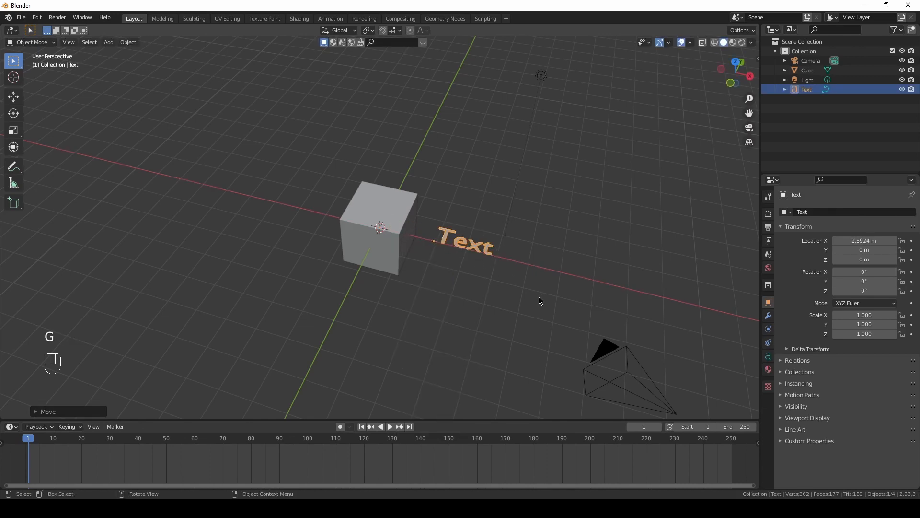
{"action": "key", "text": "KP_0"}
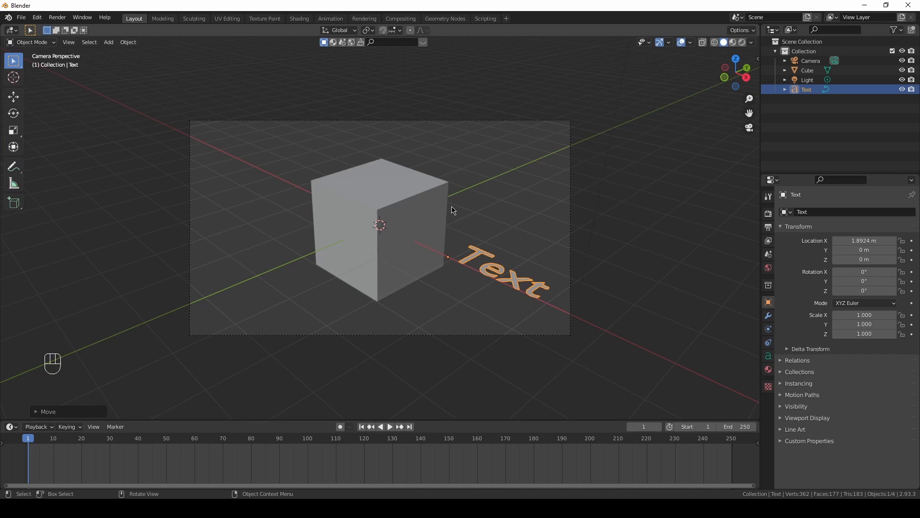
Render the camera view of the cube and text with F12, then close the render.
{"action": "key", "text": "F12"}
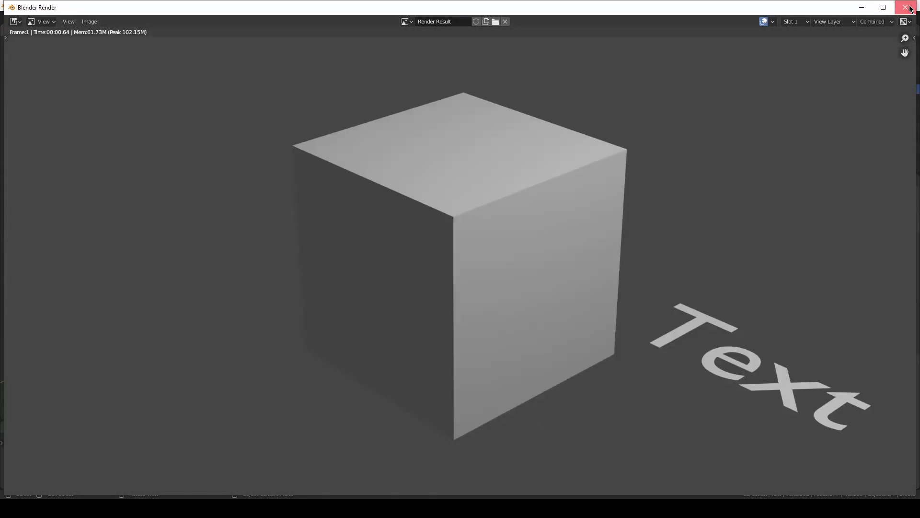
{"action": "left_click", "coordinate": [904, 8]}
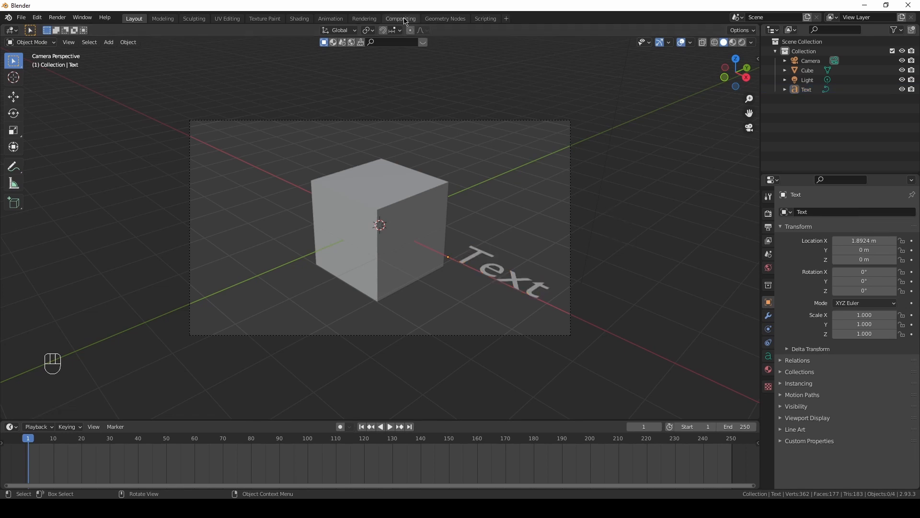
{"action": "mouse_move", "coordinate": [404, 19]}
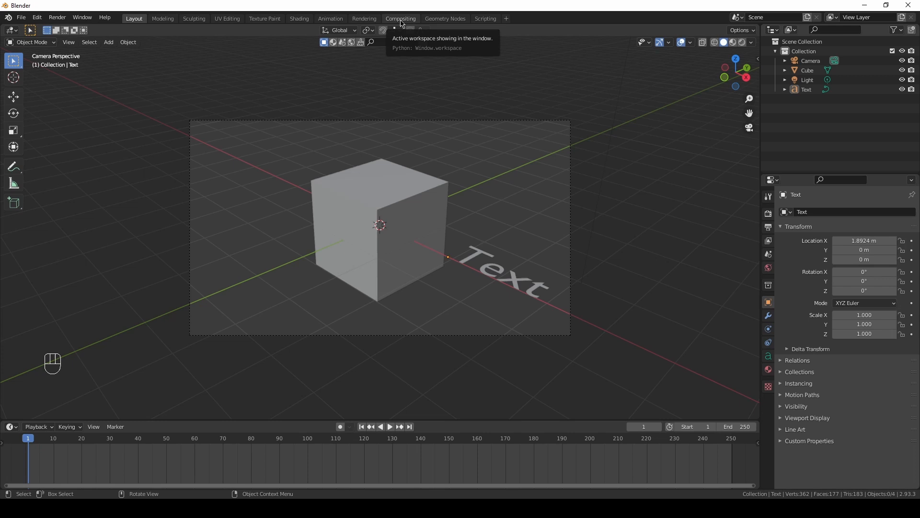
Enable Use Nodes in the Compositing workspace and move the Render Layers node lower right.
{"action": "left_click", "coordinate": [400, 18]}
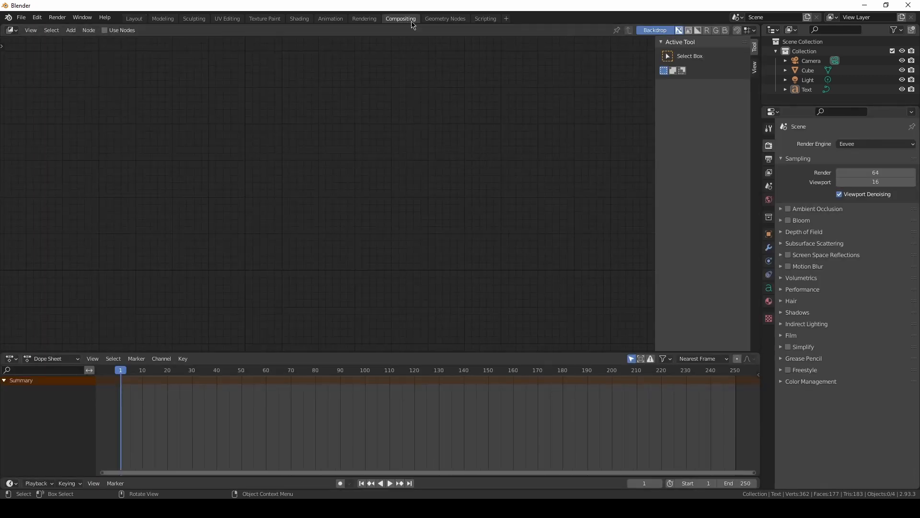
{"action": "mouse_move", "coordinate": [412, 25]}
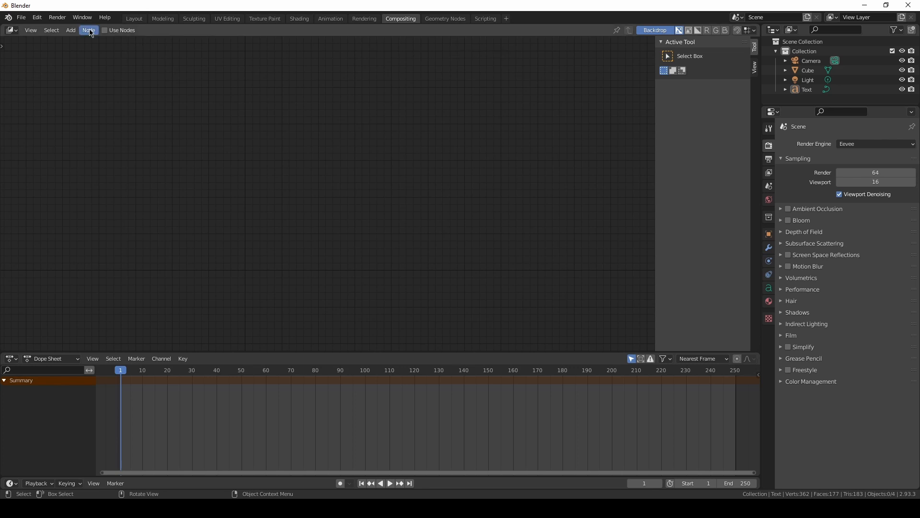
{"action": "left_click", "coordinate": [108, 31]}
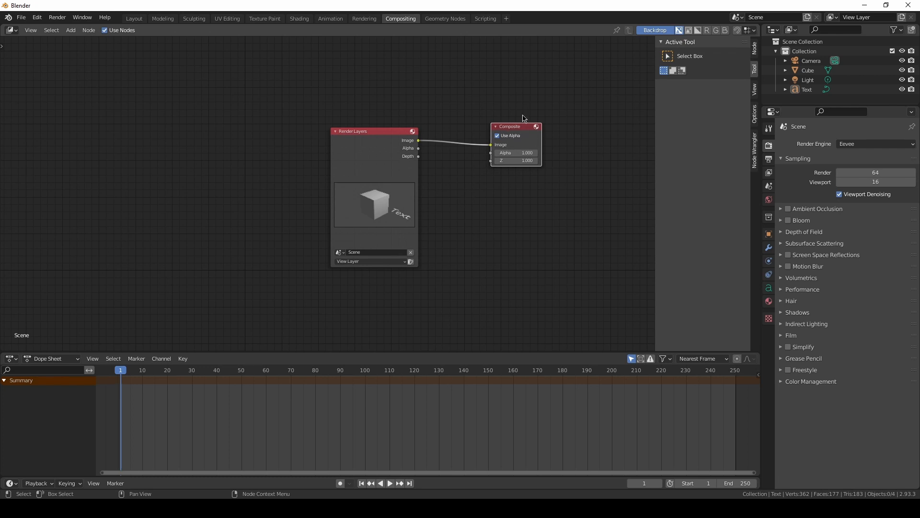
{"action": "mouse_move", "coordinate": [389, 162]}
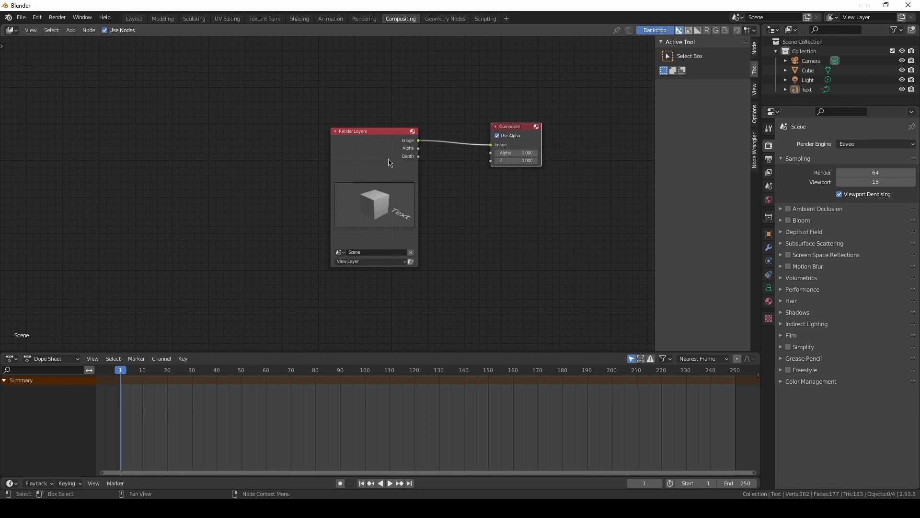
{"action": "left_click_drag", "start_coordinate": [373, 130], "coordinate": [423, 157]}
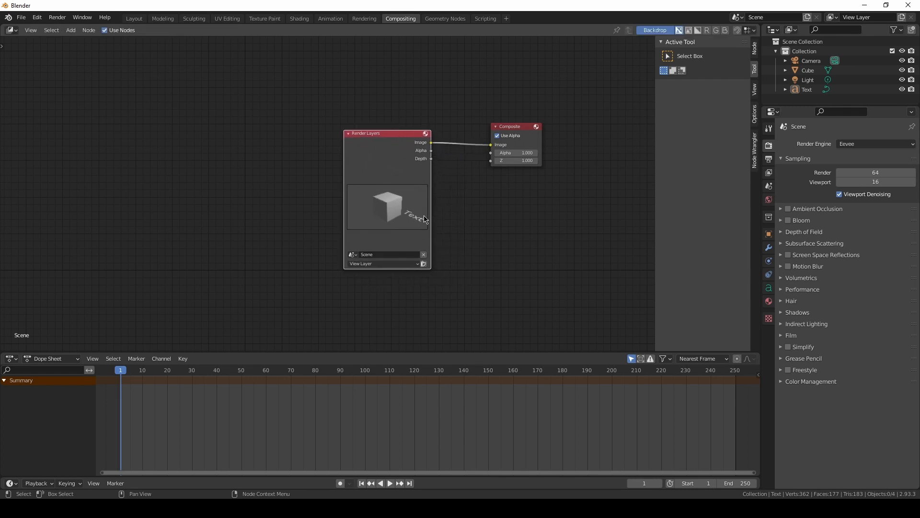
{"action": "mouse_move", "coordinate": [398, 139]}
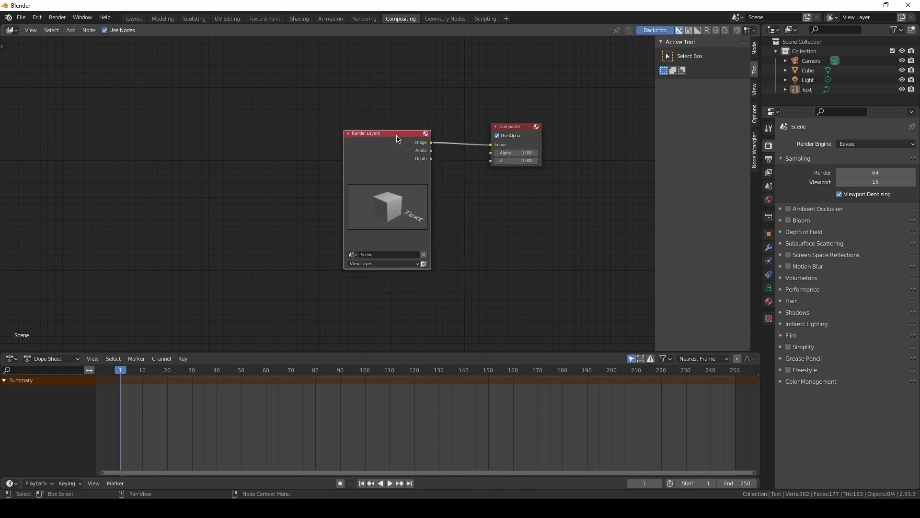
{"action": "left_click_drag", "start_coordinate": [387, 133], "coordinate": [390, 162]}
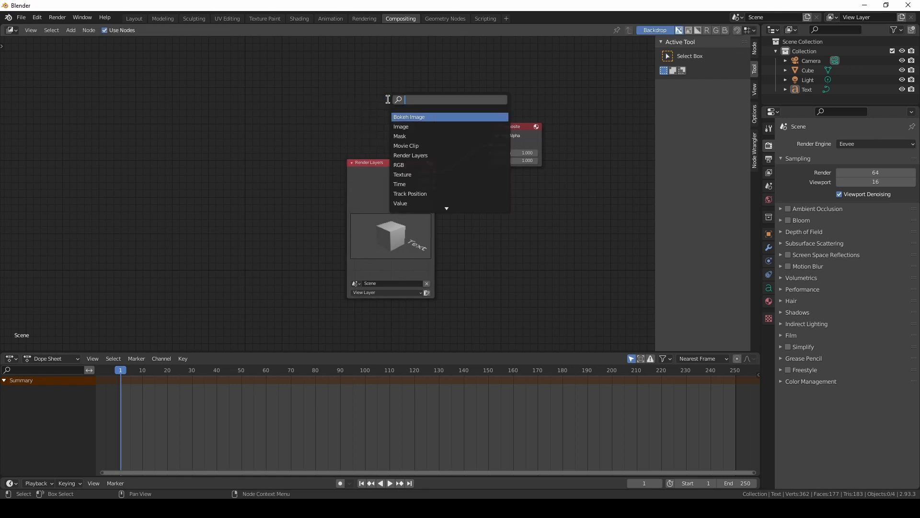
Add a Movie Clip node loaded with lake.mp4 from the Desktop.
{"action": "type", "text": "movi"}
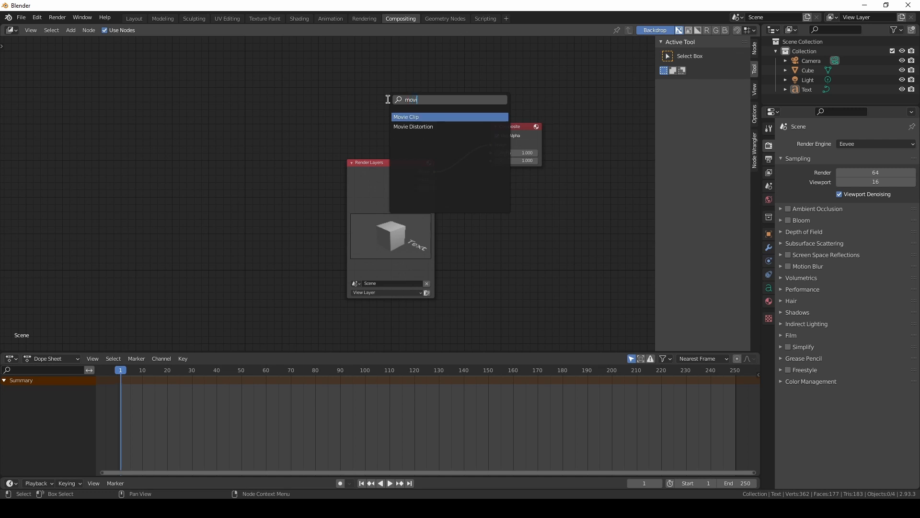
{"action": "left_click", "coordinate": [406, 116]}
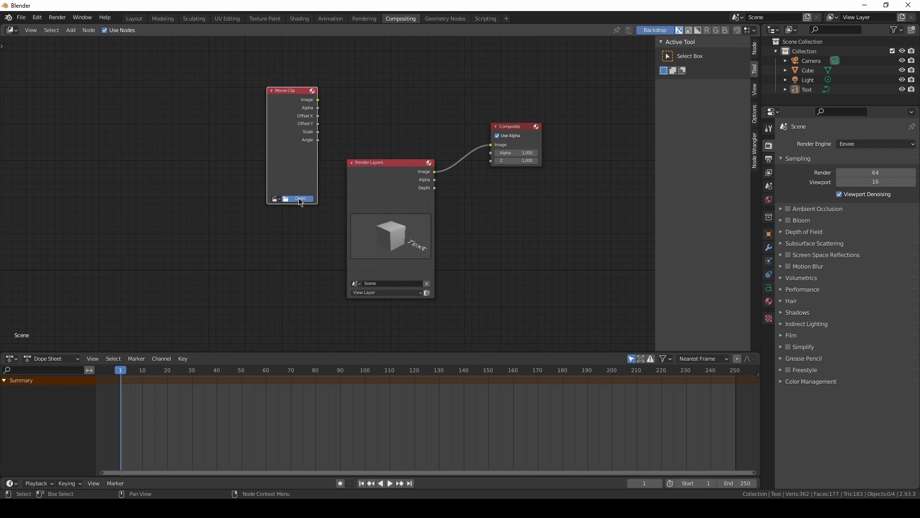
{"action": "left_click", "coordinate": [299, 198]}
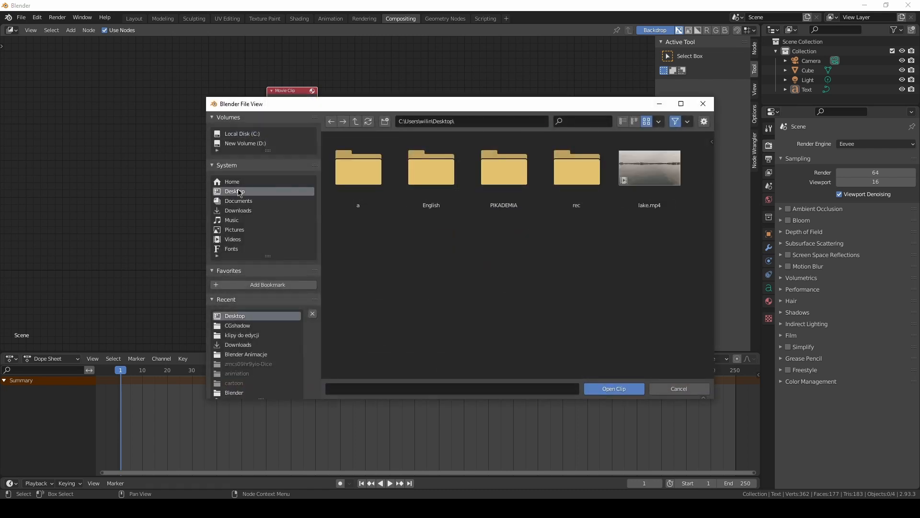
{"action": "left_click", "coordinate": [649, 168]}
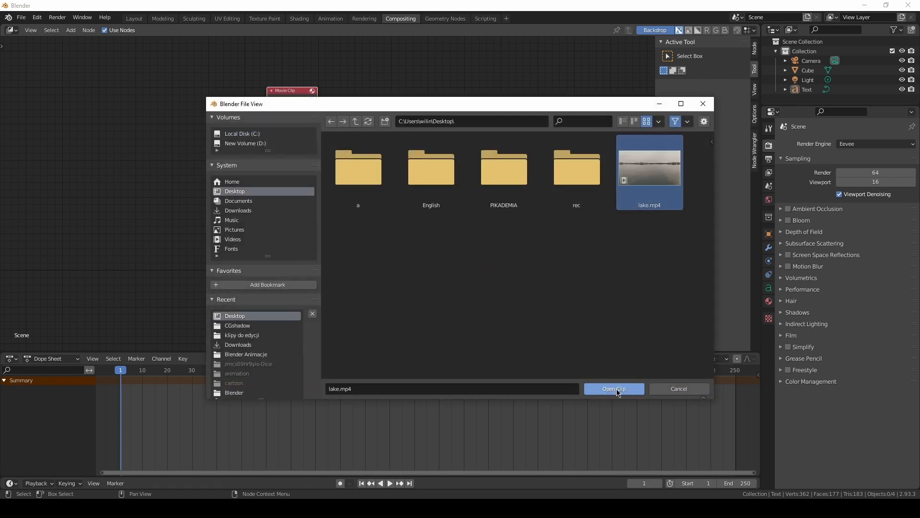
{"action": "left_click", "coordinate": [614, 389]}
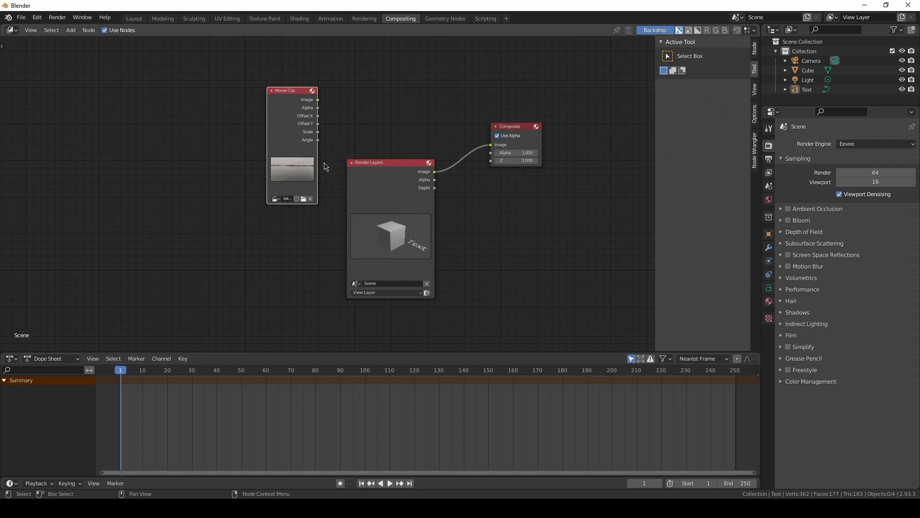
Link Movie Clip Image to Composite, save as untitled2.blend, and check the footage render.
{"action": "left_click_drag", "start_coordinate": [317, 99], "coordinate": [376, 91]}
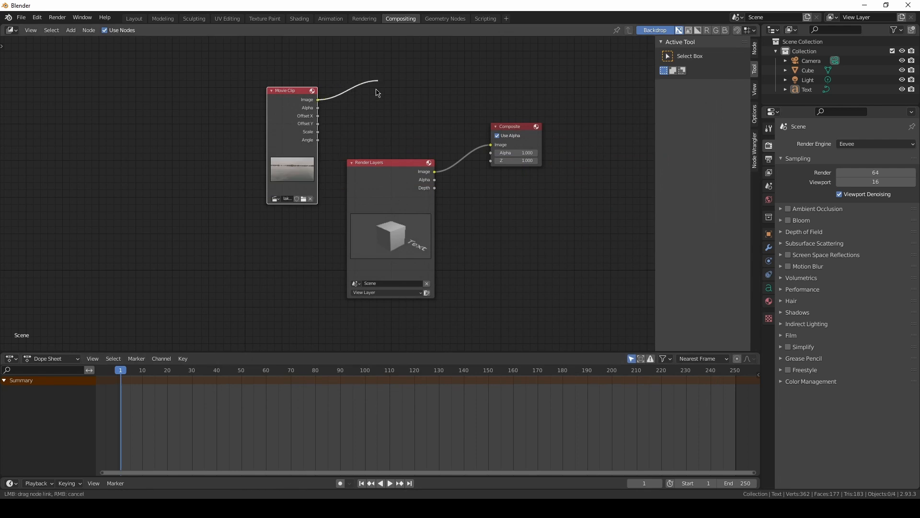
{"action": "left_click_drag", "start_coordinate": [317, 99], "coordinate": [491, 144]}
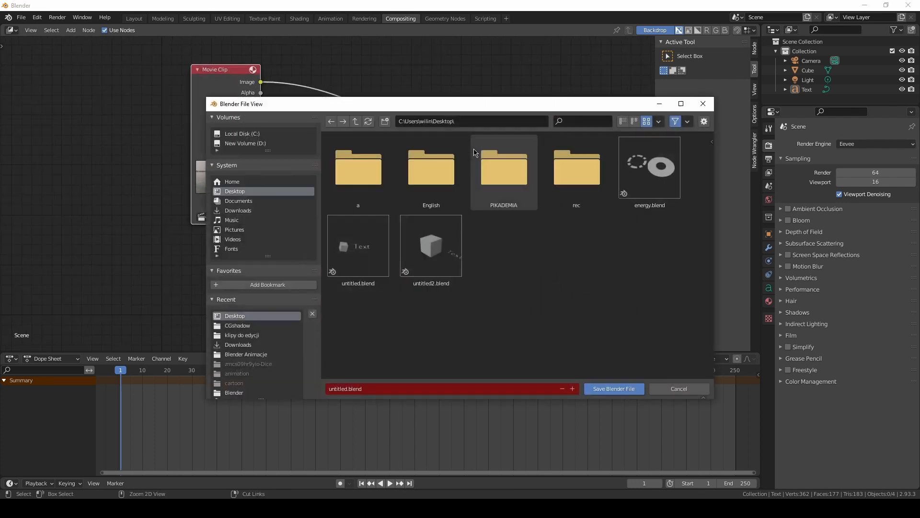
{"action": "left_click", "coordinate": [614, 389]}
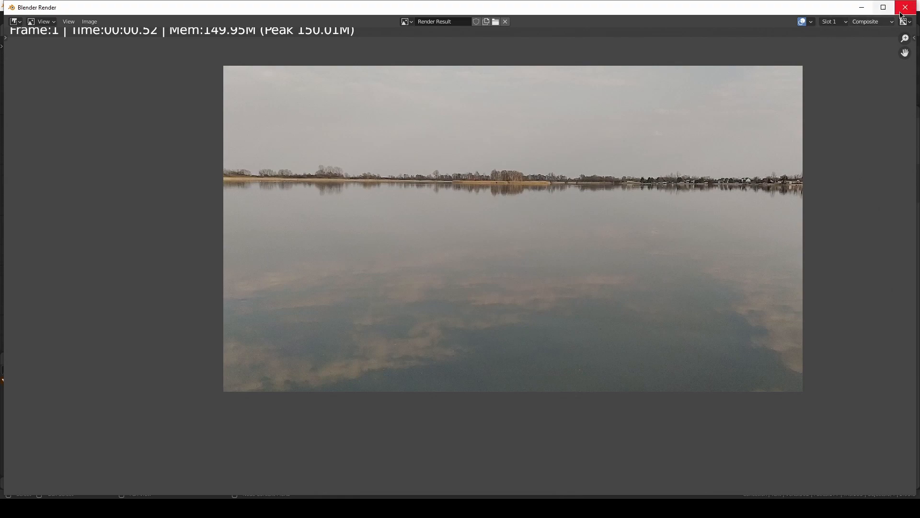
{"action": "left_click", "coordinate": [909, 6]}
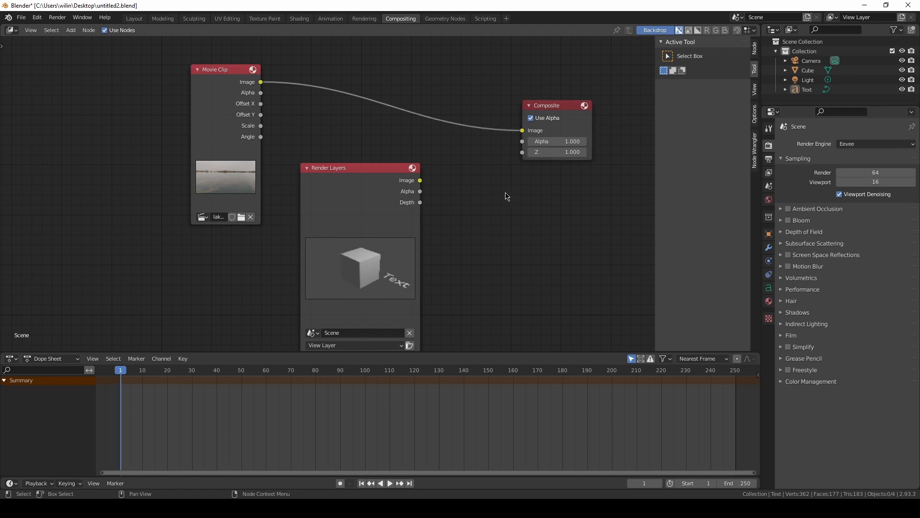
{"action": "mouse_move", "coordinate": [475, 171]}
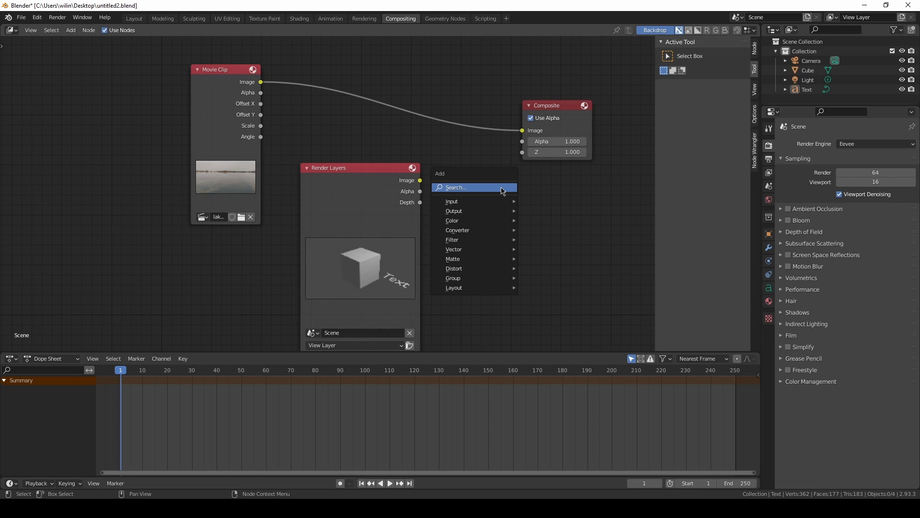
Wire Movie Clip and Render Layers through an Alpha Over node into Composite.
{"action": "type", "text": "a"}
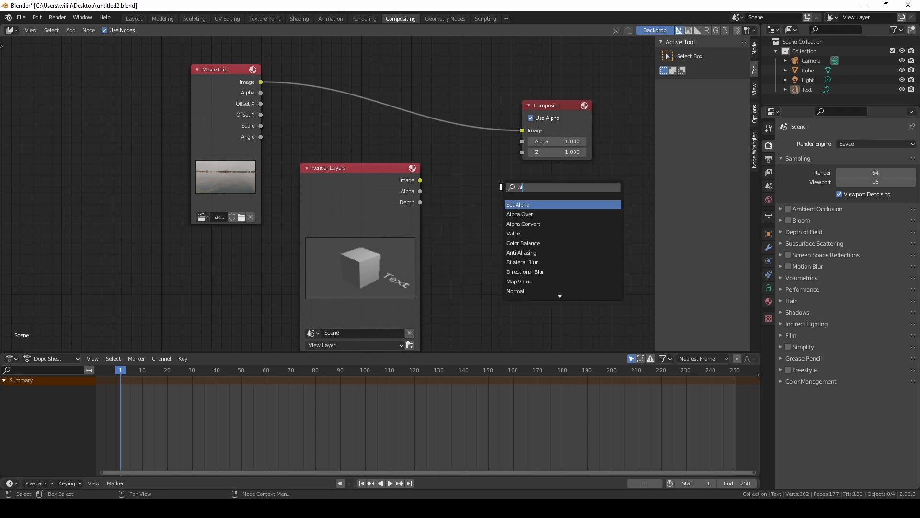
{"action": "type", "text": "lp"}
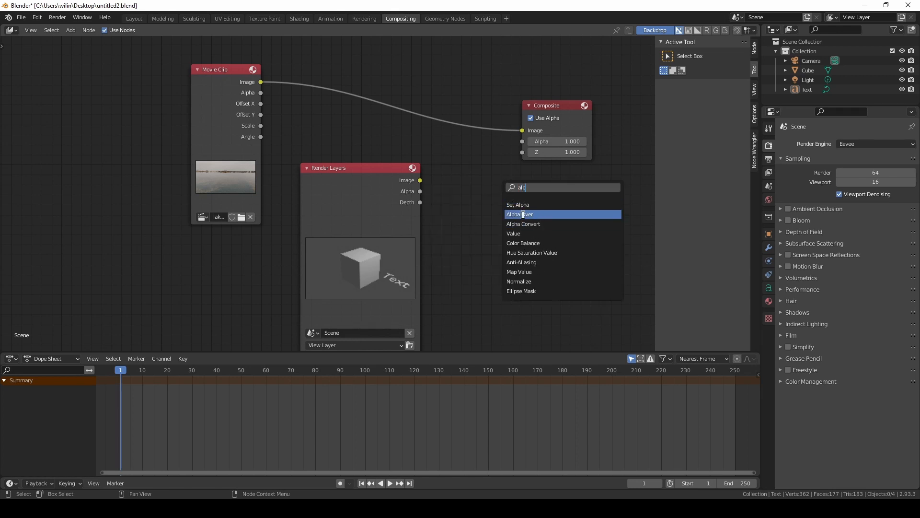
{"action": "left_click", "coordinate": [520, 215]}
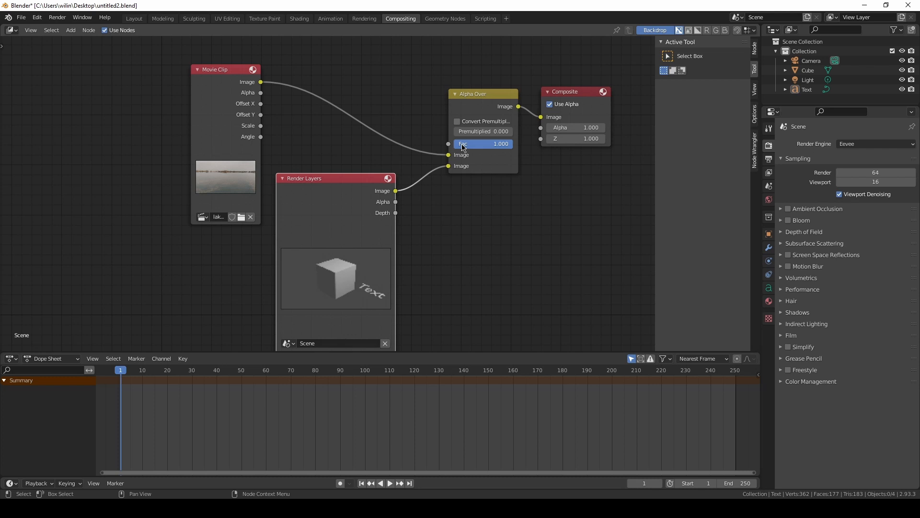
{"action": "mouse_move", "coordinate": [497, 147]}
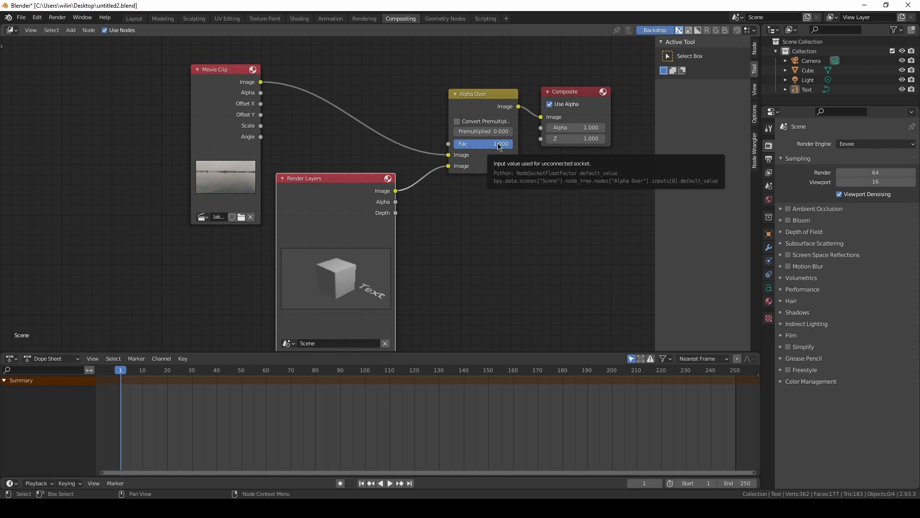
{"action": "mouse_move", "coordinate": [453, 171]}
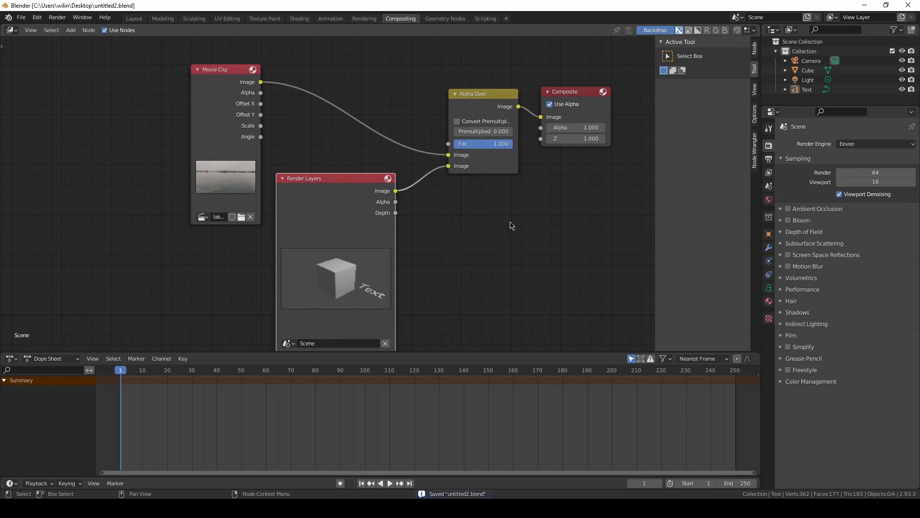
{"action": "left_click", "coordinate": [134, 18]}
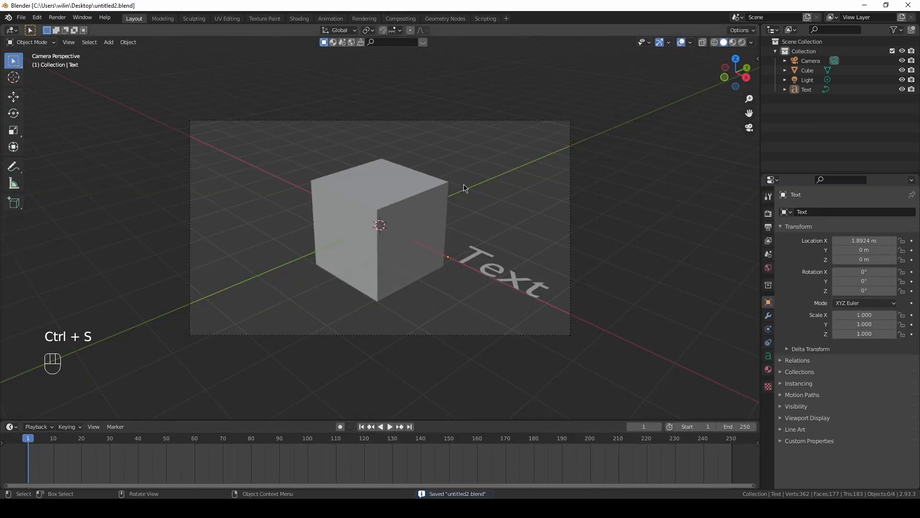
Render a test frame showing the cube and text on a grey background.
{"action": "key", "text": "F12"}
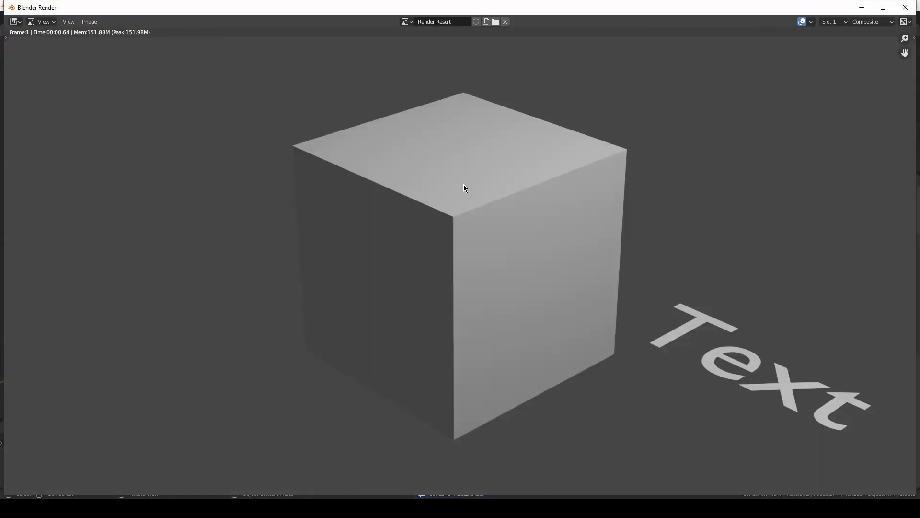
{"action": "mouse_move", "coordinate": [457, 171]}
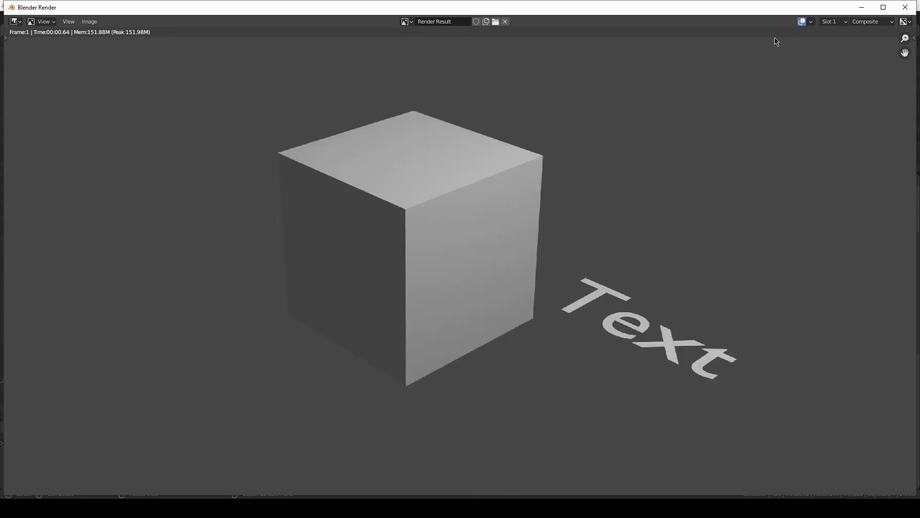
{"action": "mouse_move", "coordinate": [604, 234]}
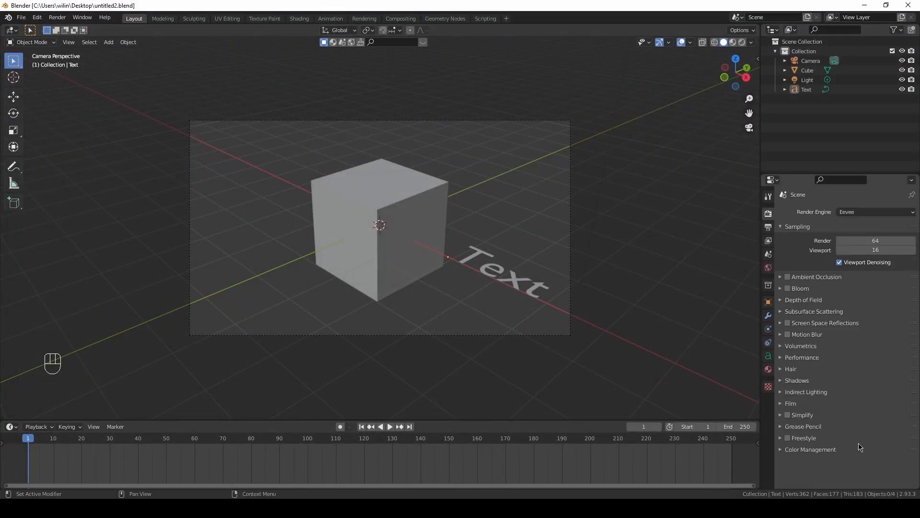
Enable Film > Transparent, save, and render the cube and text over the lake footage.
{"action": "left_click", "coordinate": [791, 403]}
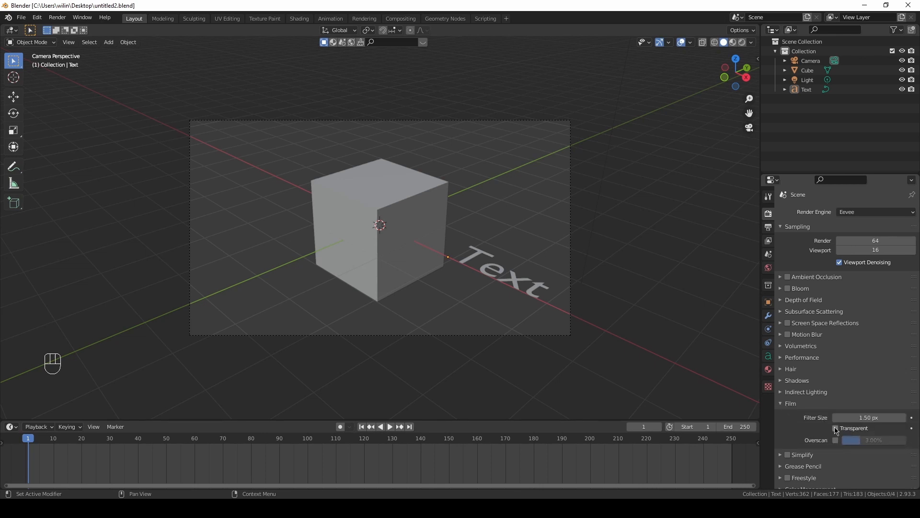
{"action": "left_click", "coordinate": [836, 428]}
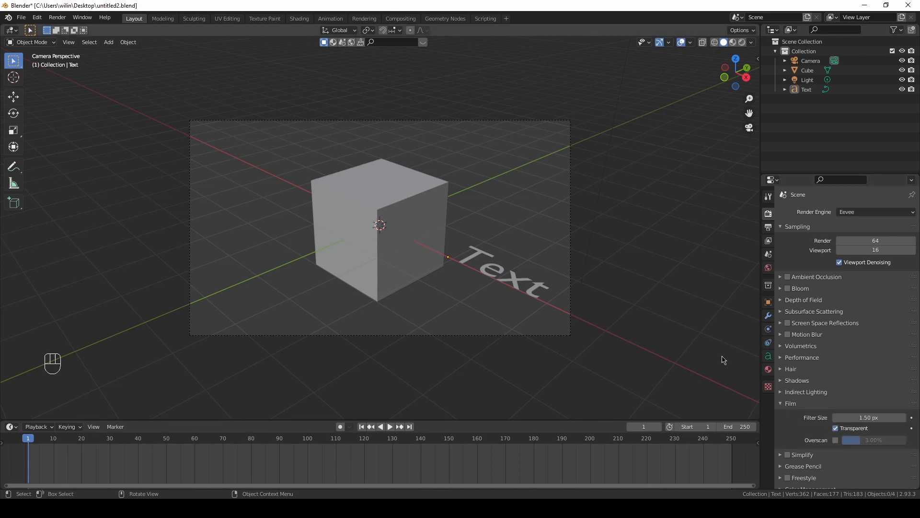
{"action": "key", "text": "ctrl+s"}
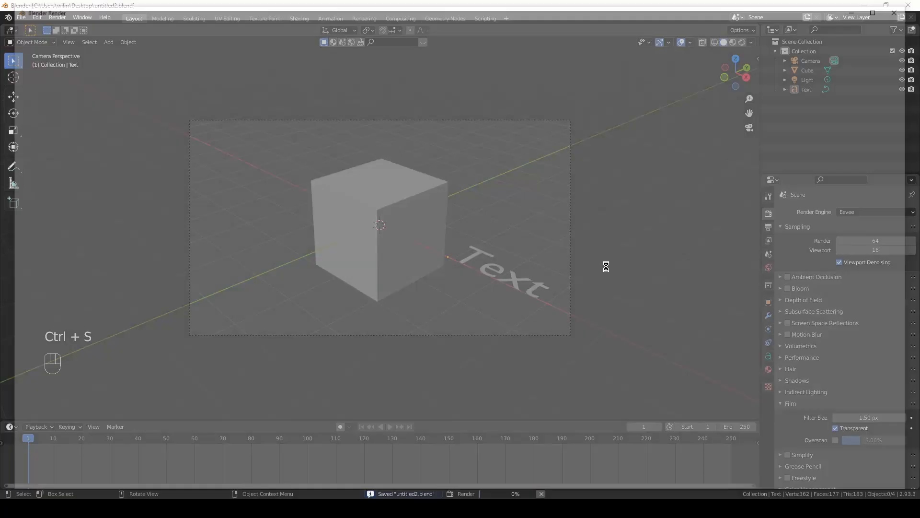
{"action": "key", "text": "F12"}
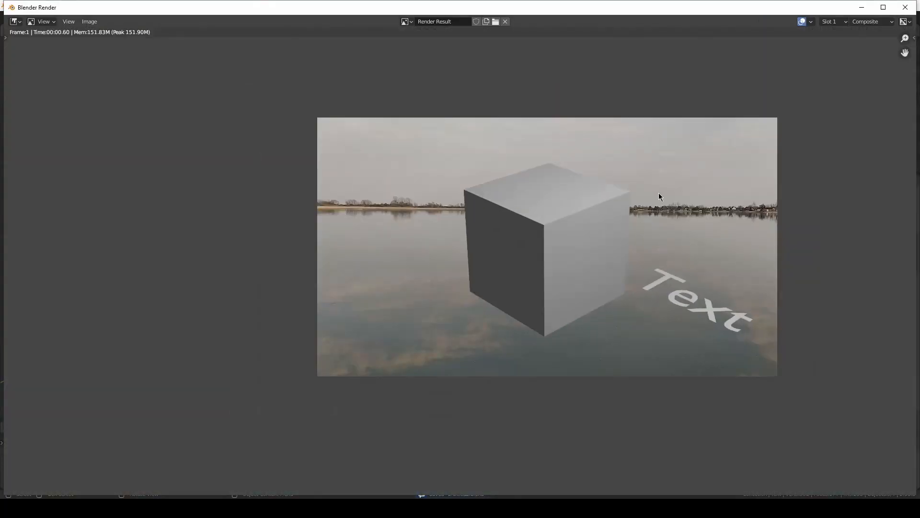
{"action": "mouse_move", "coordinate": [687, 185]}
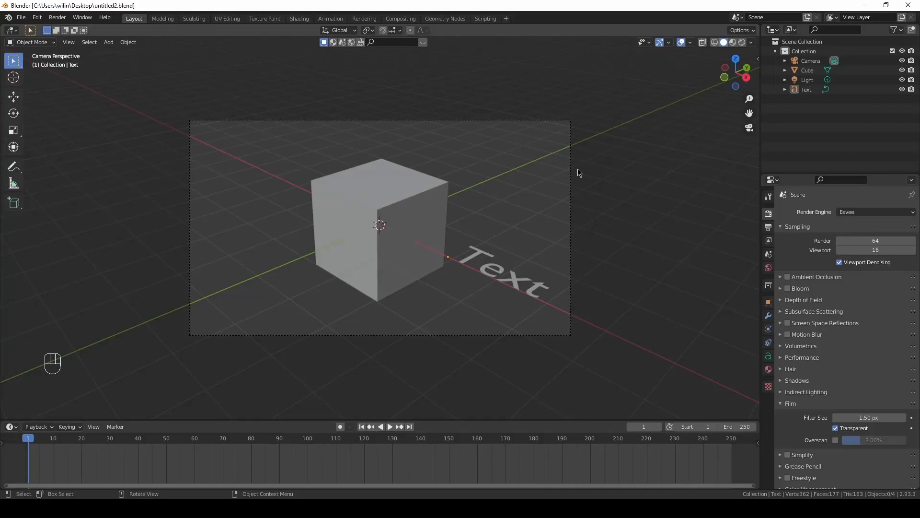
{"action": "mouse_move", "coordinate": [435, 195]}
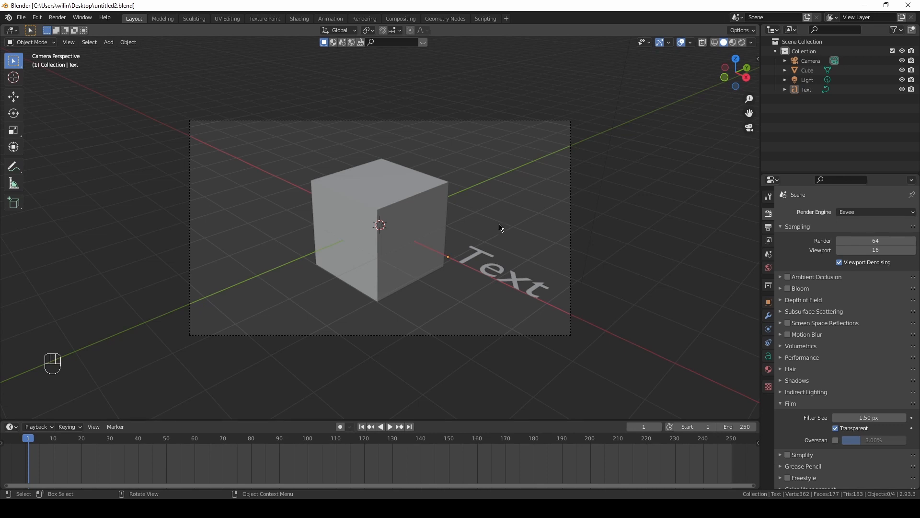
{"action": "mouse_move", "coordinate": [620, 180]}
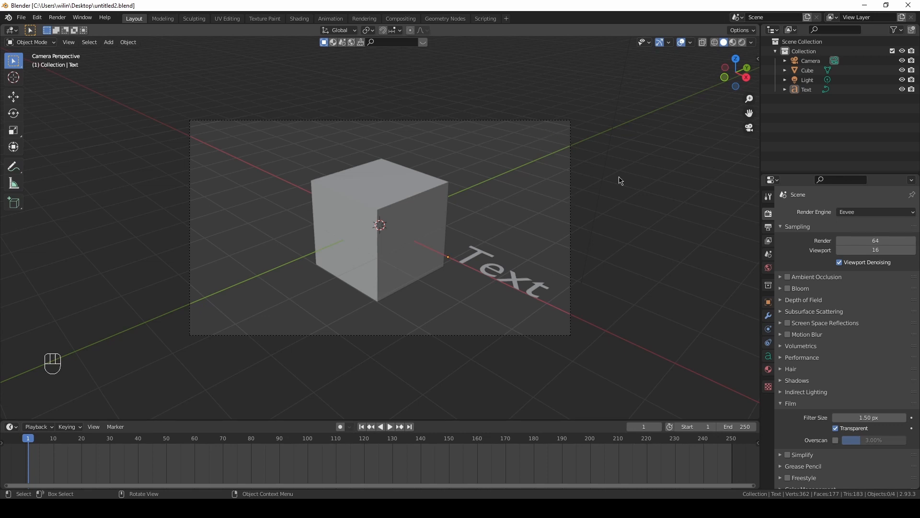
{"action": "mouse_move", "coordinate": [562, 198]}
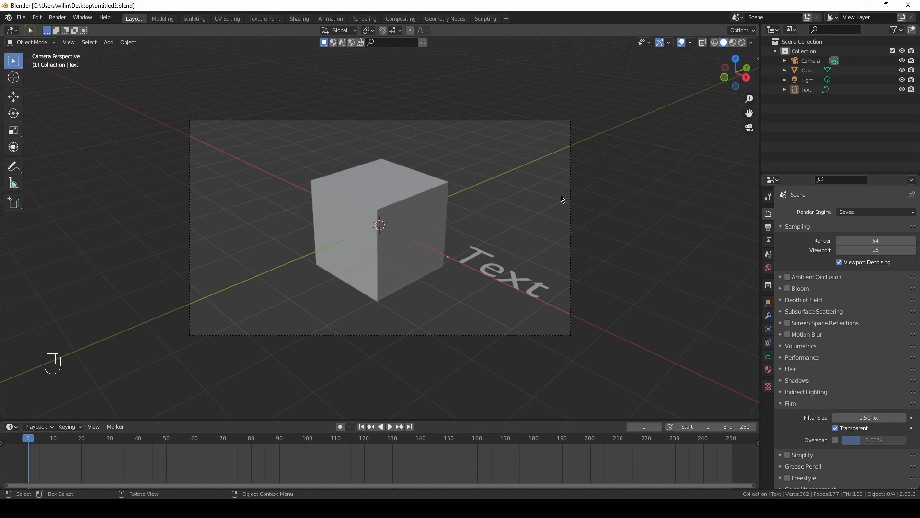
Select the Camera object in the Outliner.
{"action": "left_click", "coordinate": [810, 61]}
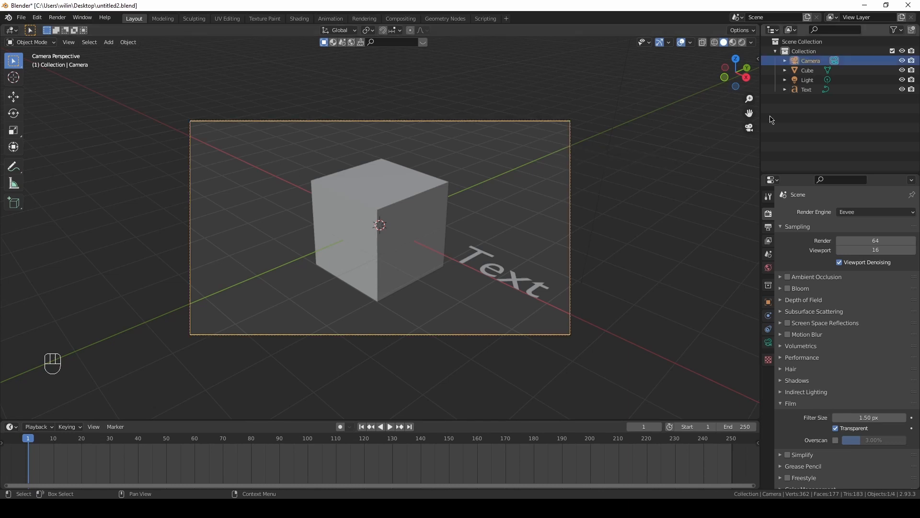
Enable camera Background Images with the lake.mp4 movie clip as source.
{"action": "left_click", "coordinate": [768, 329]}
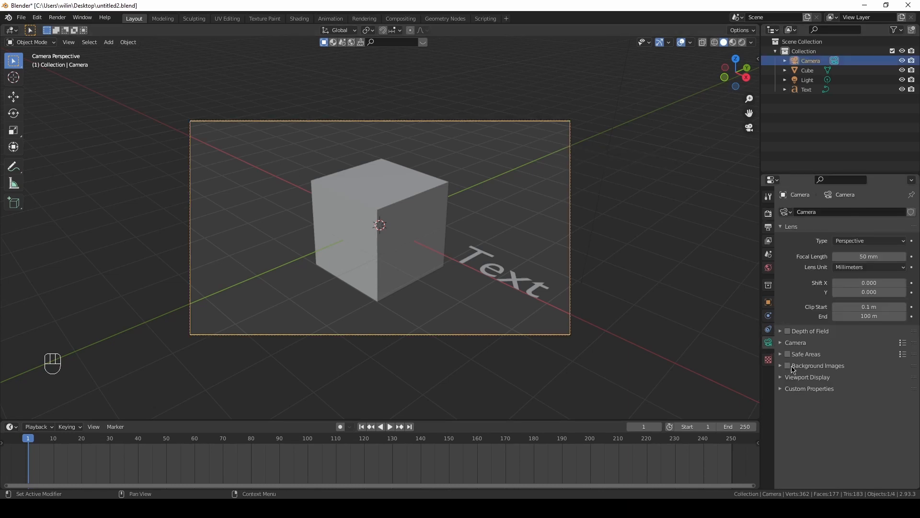
{"action": "left_click", "coordinate": [787, 366]}
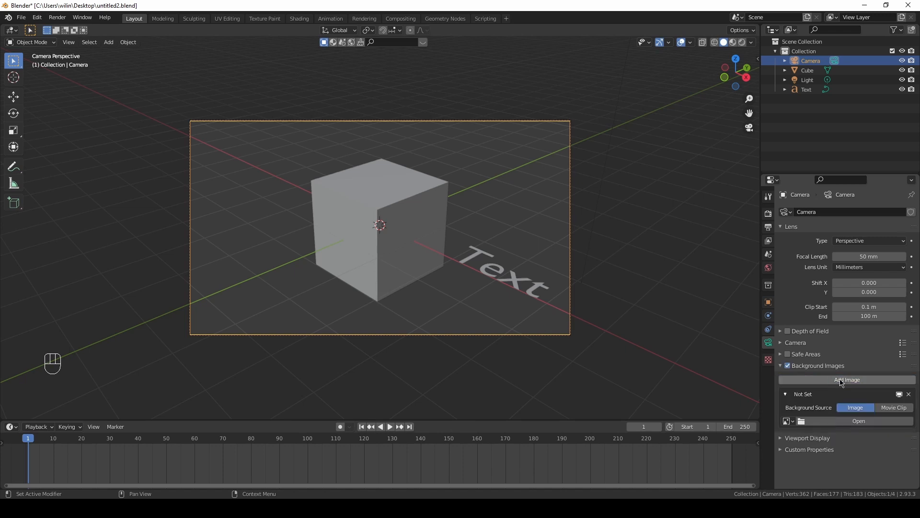
{"action": "left_click", "coordinate": [894, 407]}
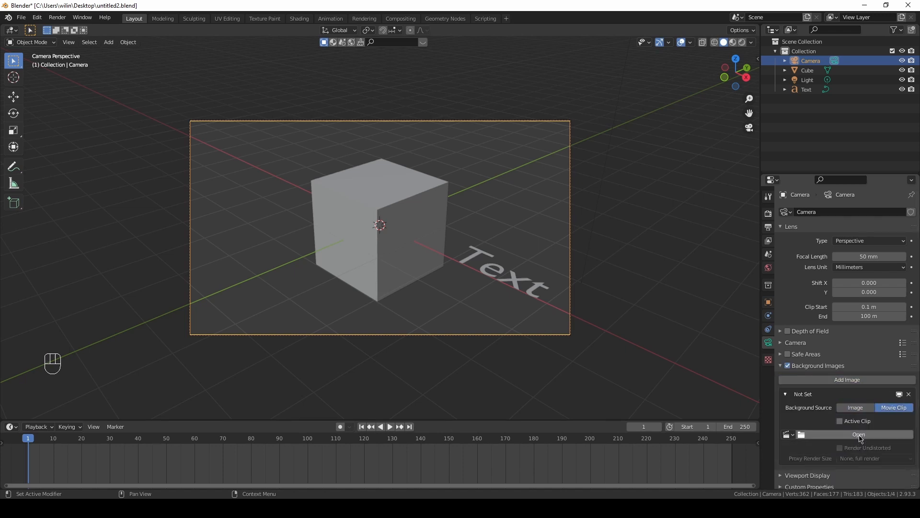
{"action": "mouse_move", "coordinate": [786, 434]}
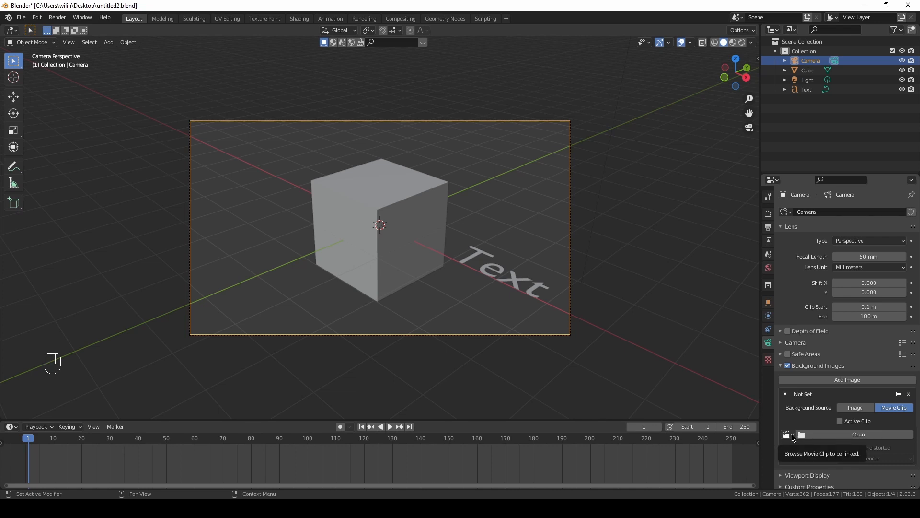
{"action": "left_click", "coordinate": [787, 434]}
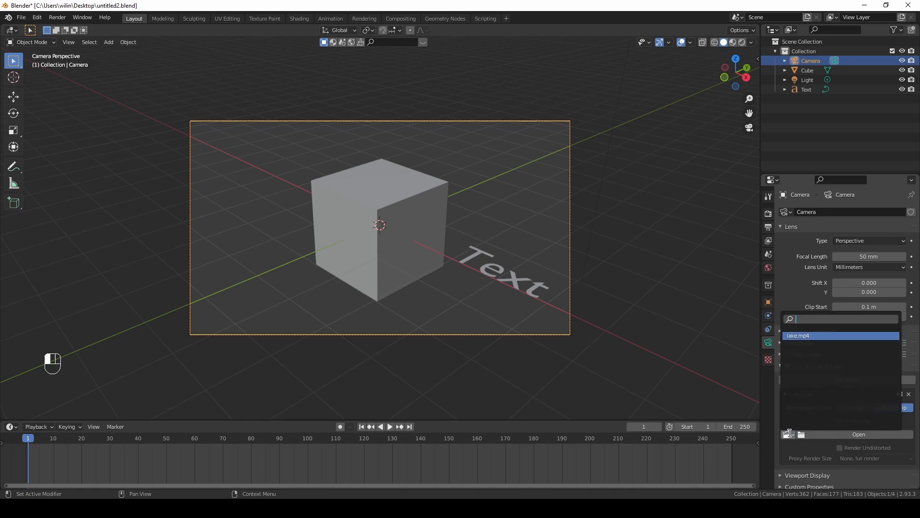
{"action": "left_click", "coordinate": [798, 335]}
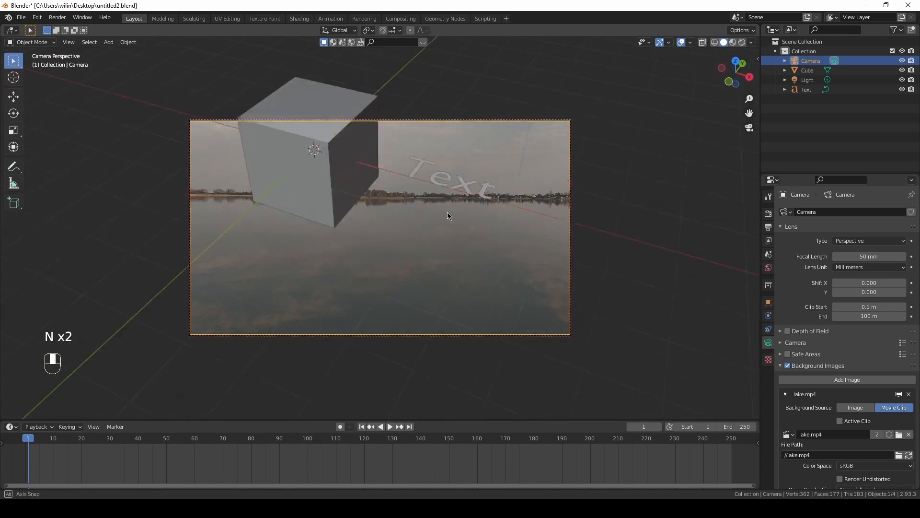
Realign with the camera view and play the animation, then stop playback over the lake footage.
{"action": "left_click_drag", "start_coordinate": [448, 216], "coordinate": [437, 196]}
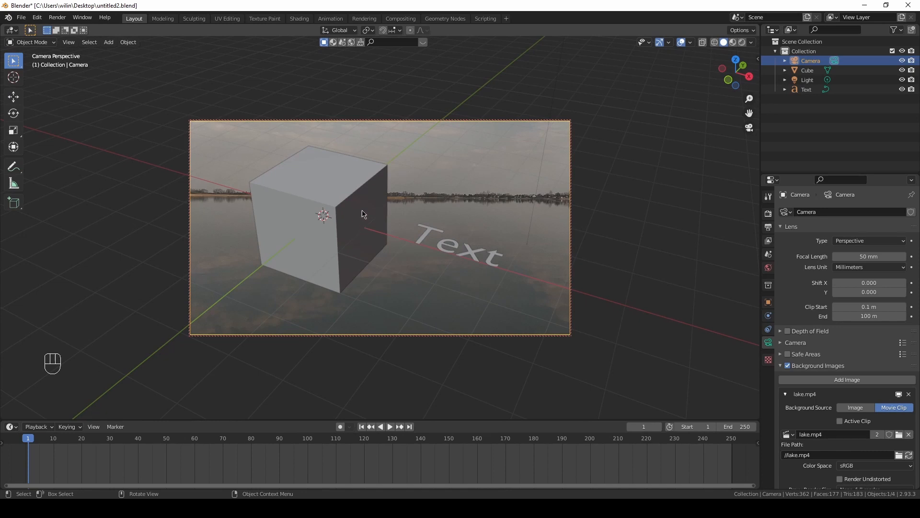
{"action": "key", "text": "ctrl+s"}
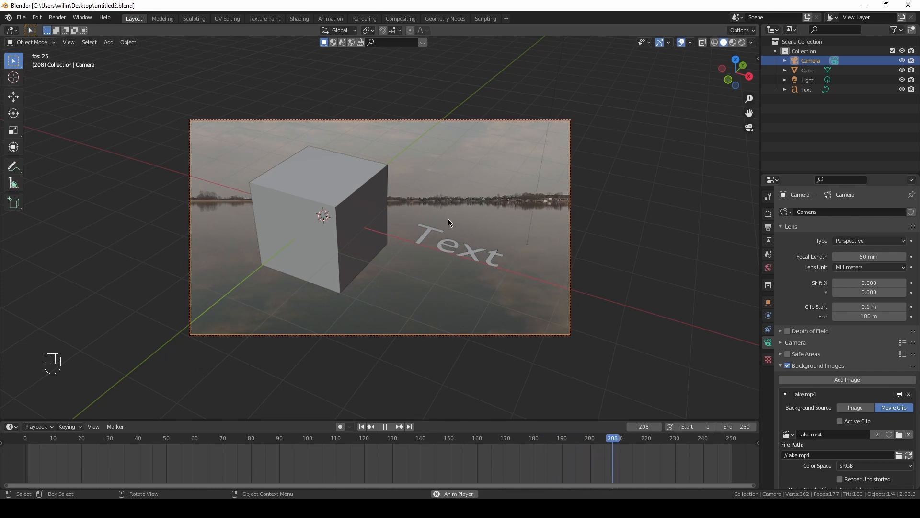
{"action": "key", "text": "Space"}
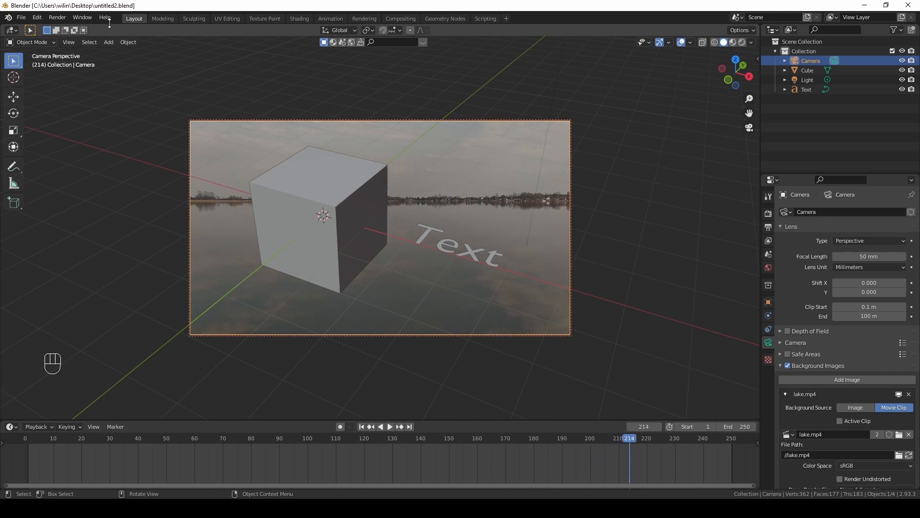
{"action": "left_click", "coordinate": [59, 18]}
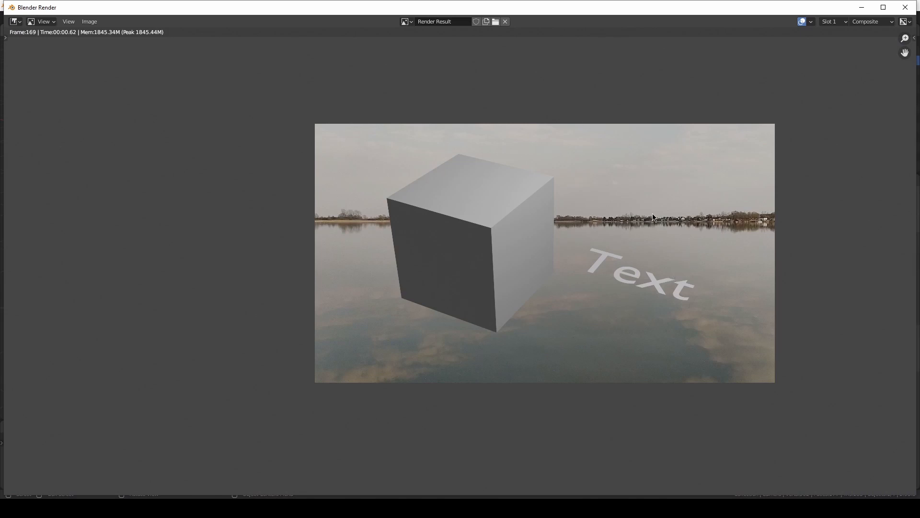
{"action": "mouse_move", "coordinate": [871, 41]}
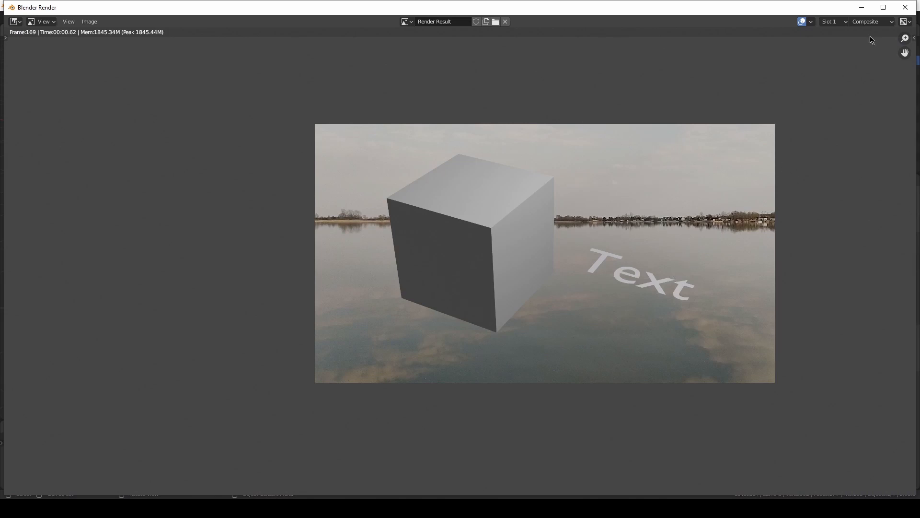